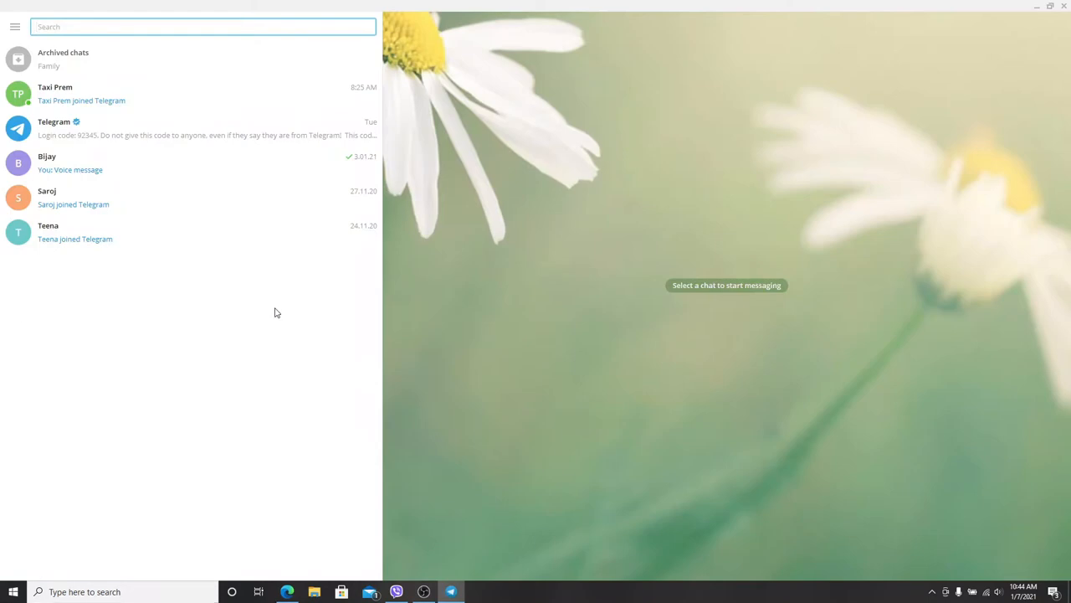
mouse_move(64, 164)
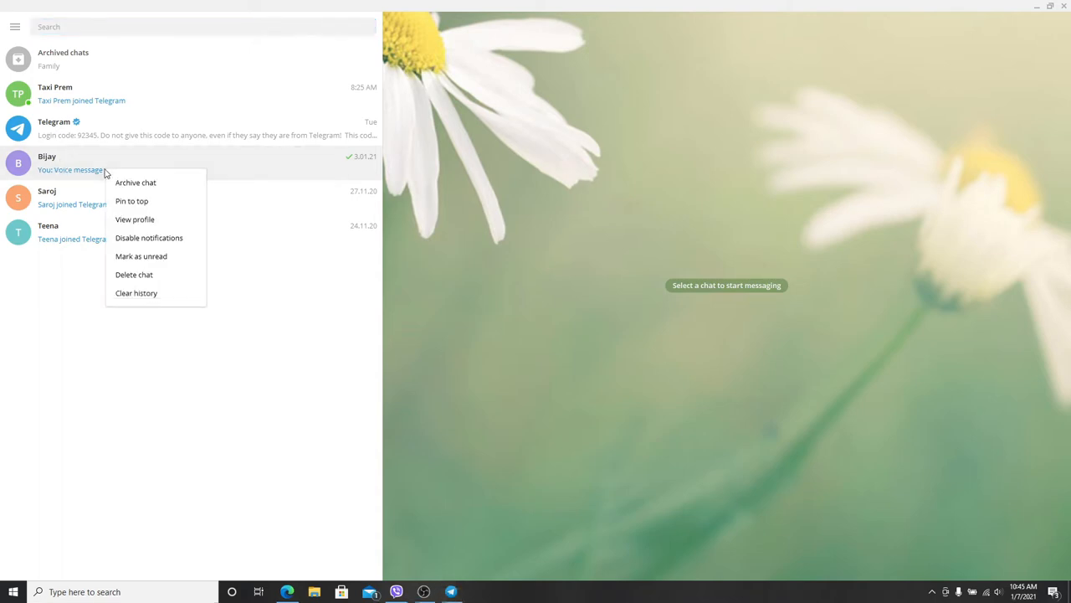
mouse_move(135, 293)
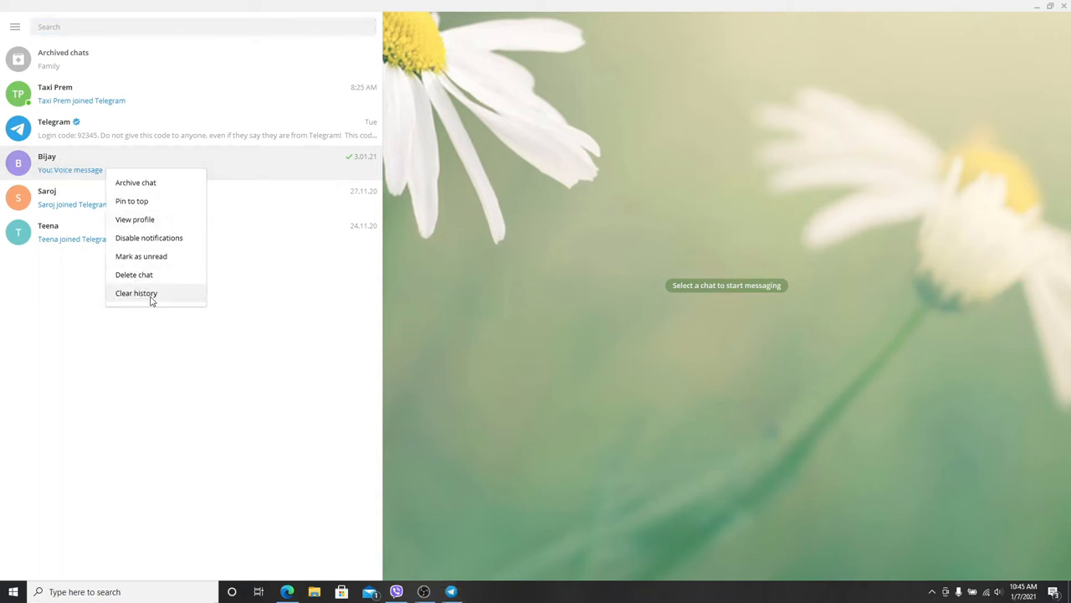
Begin clearing Bijay's chat history with 'Also delete for Bijay' enabled.
left_click(135, 293)
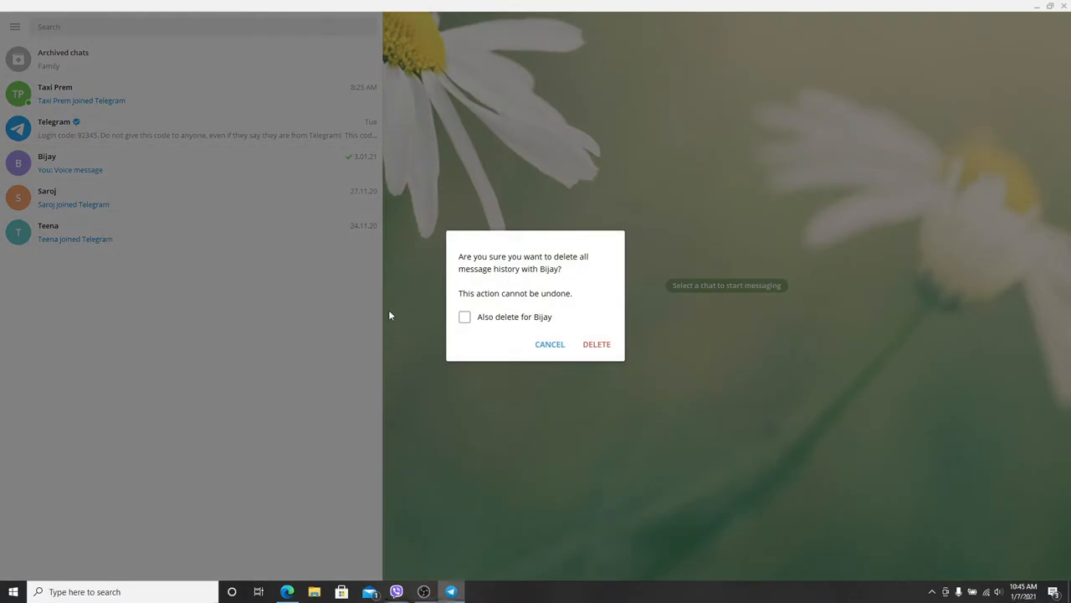
mouse_move(532, 261)
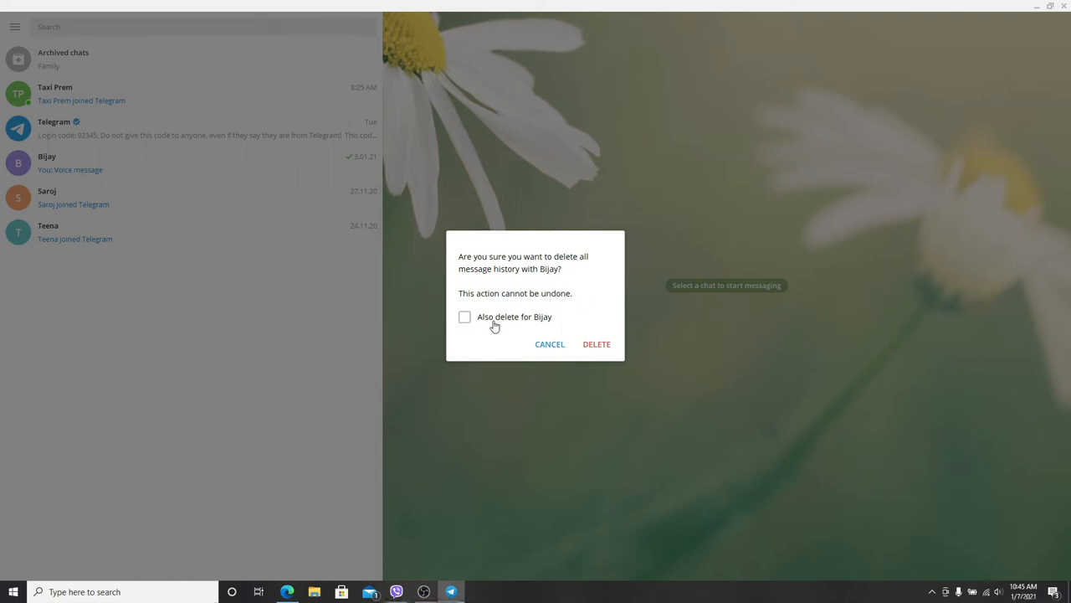
mouse_move(477, 325)
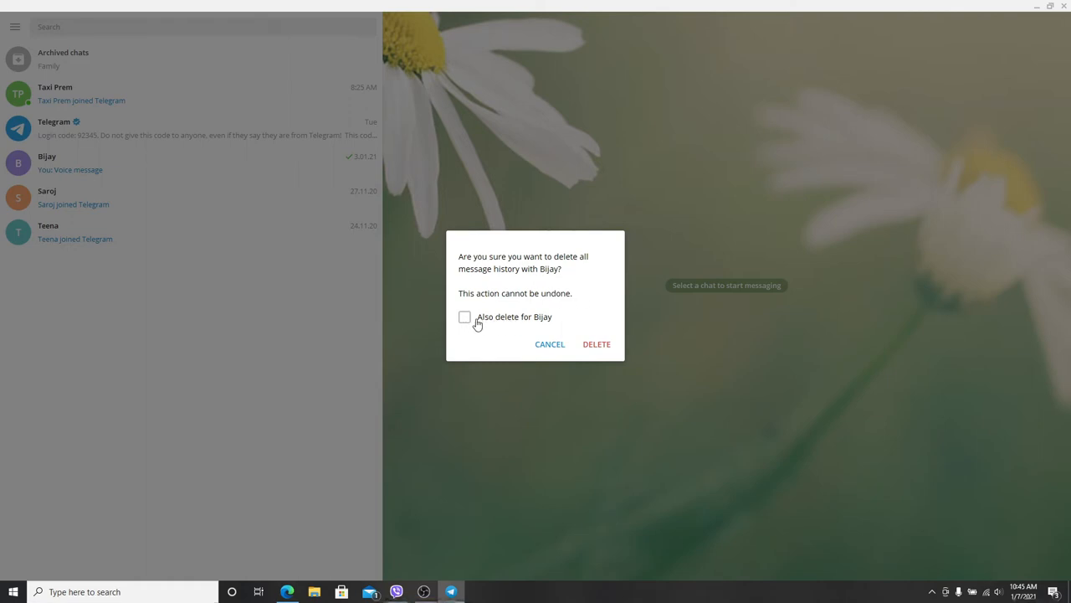
left_click(465, 317)
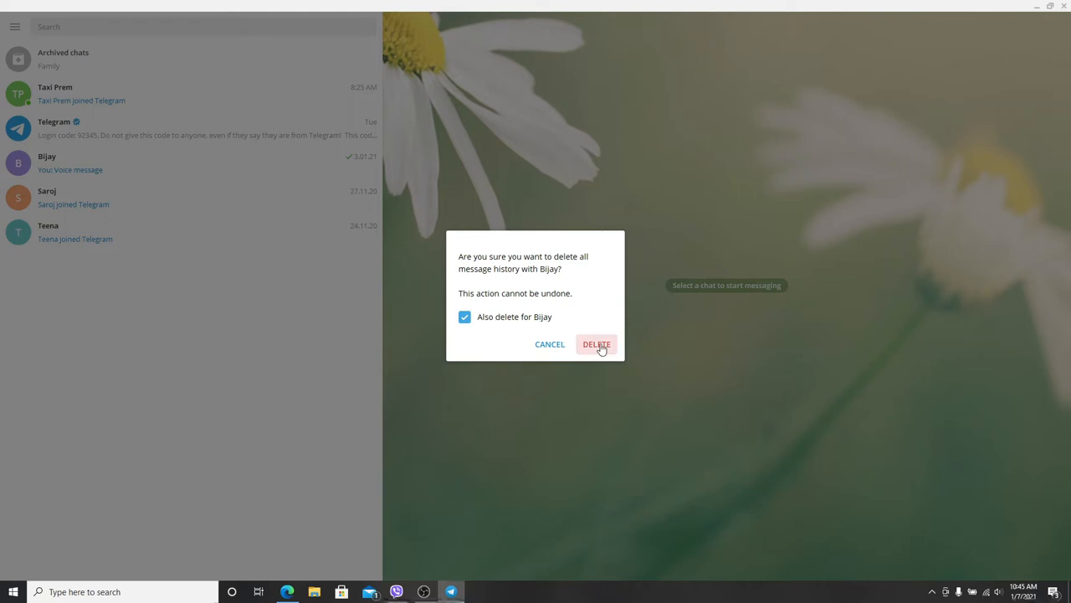
Confirm the deletion, leaving Bijay's chat empty, and reopen its options menu.
left_click(596, 345)
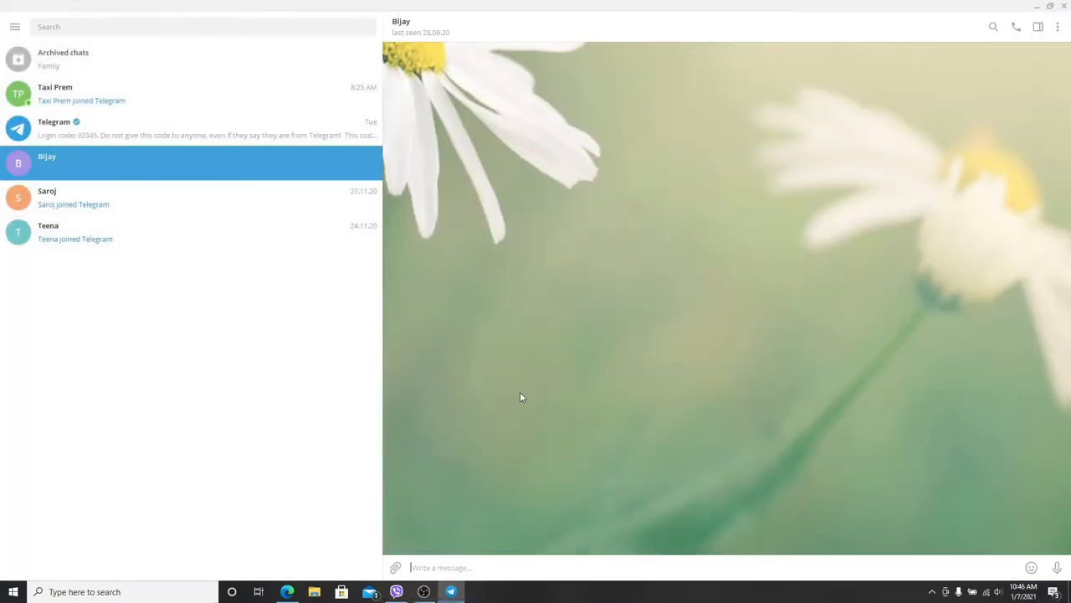
mouse_move(884, 72)
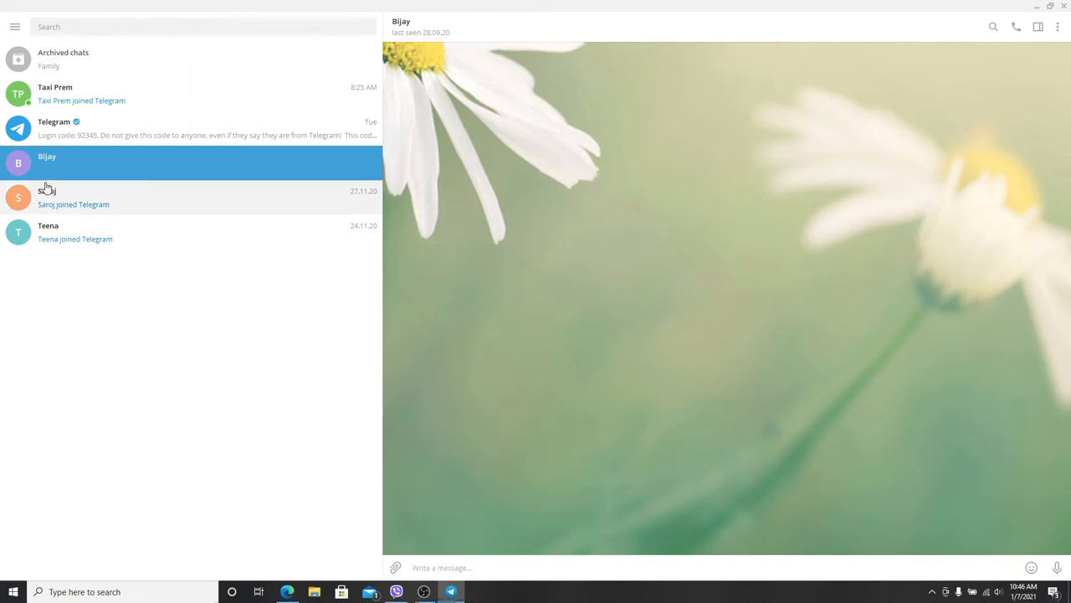
right_click(47, 163)
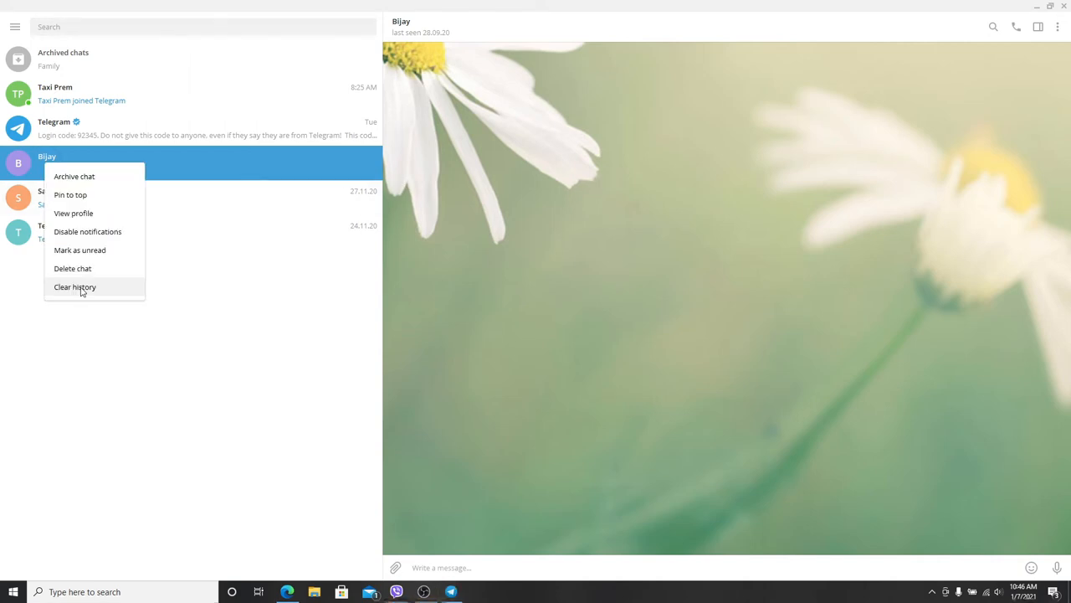